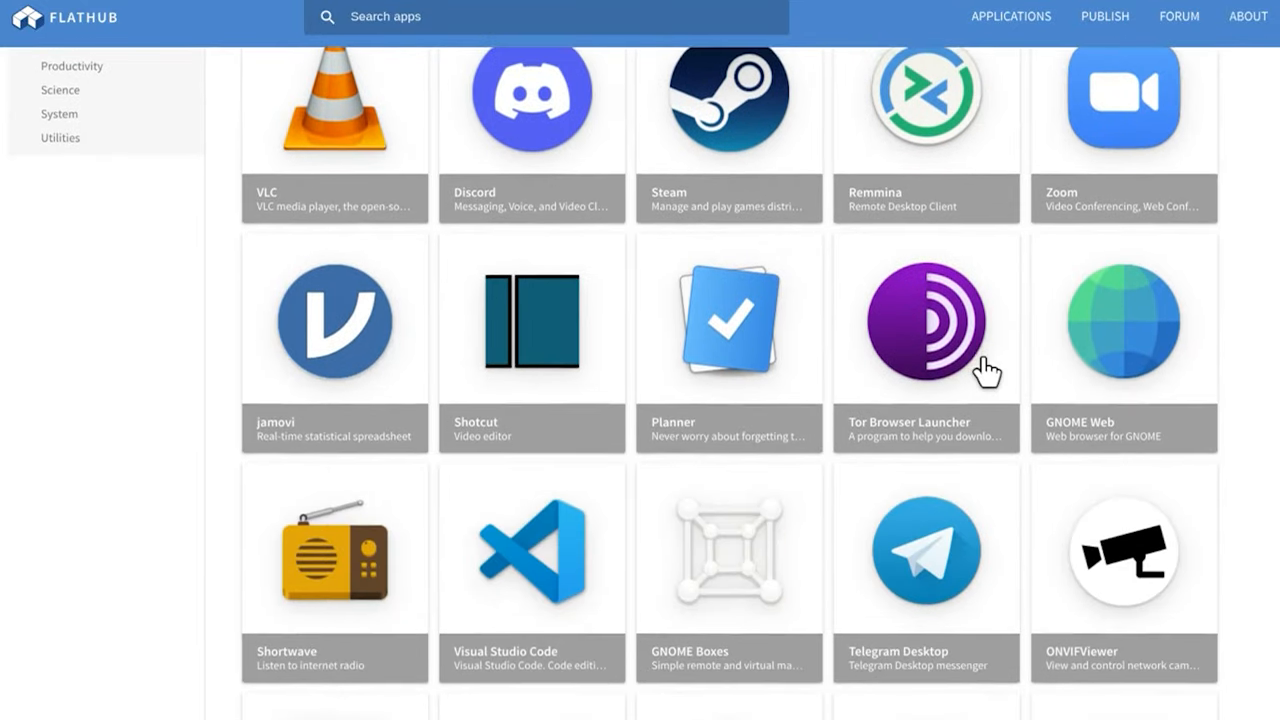
- Open ChromeOS Settings, search 'linux', and open the Linux development environment result
{"action": "scroll", "scroll_direction": "down", "scroll_amount": 3}
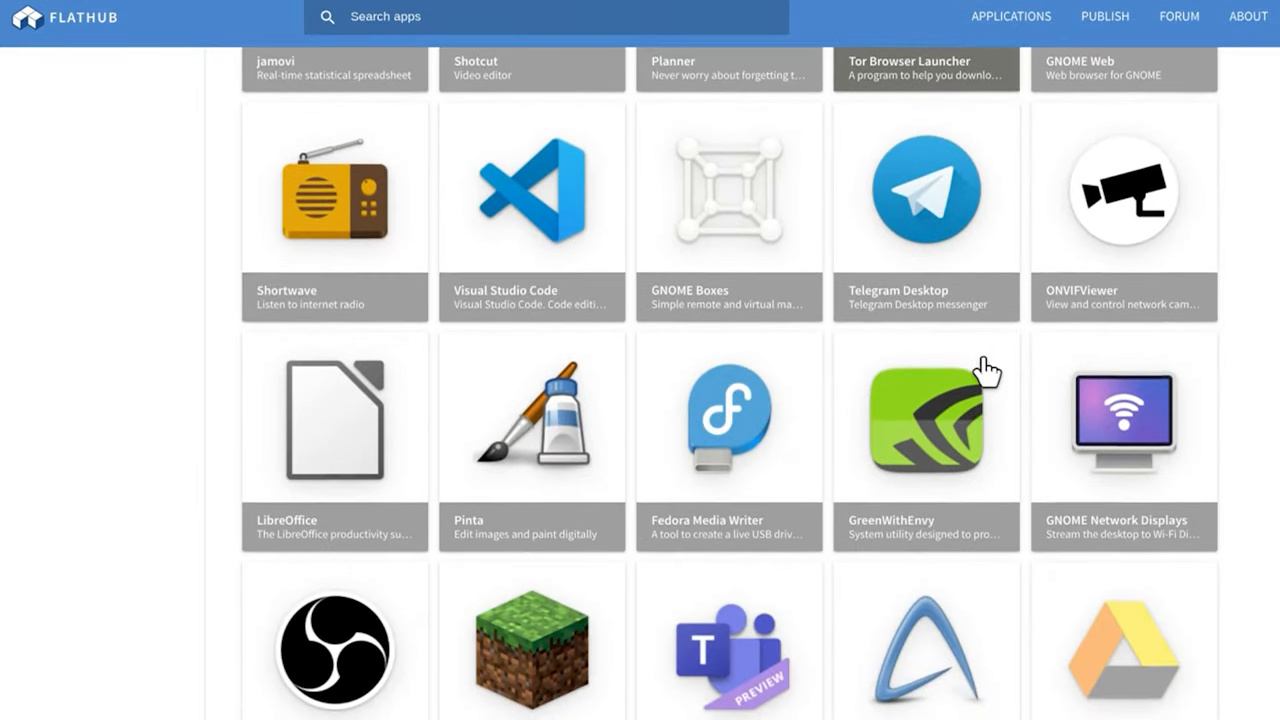
{"action": "scroll", "scroll_direction": "down", "scroll_amount": 3}
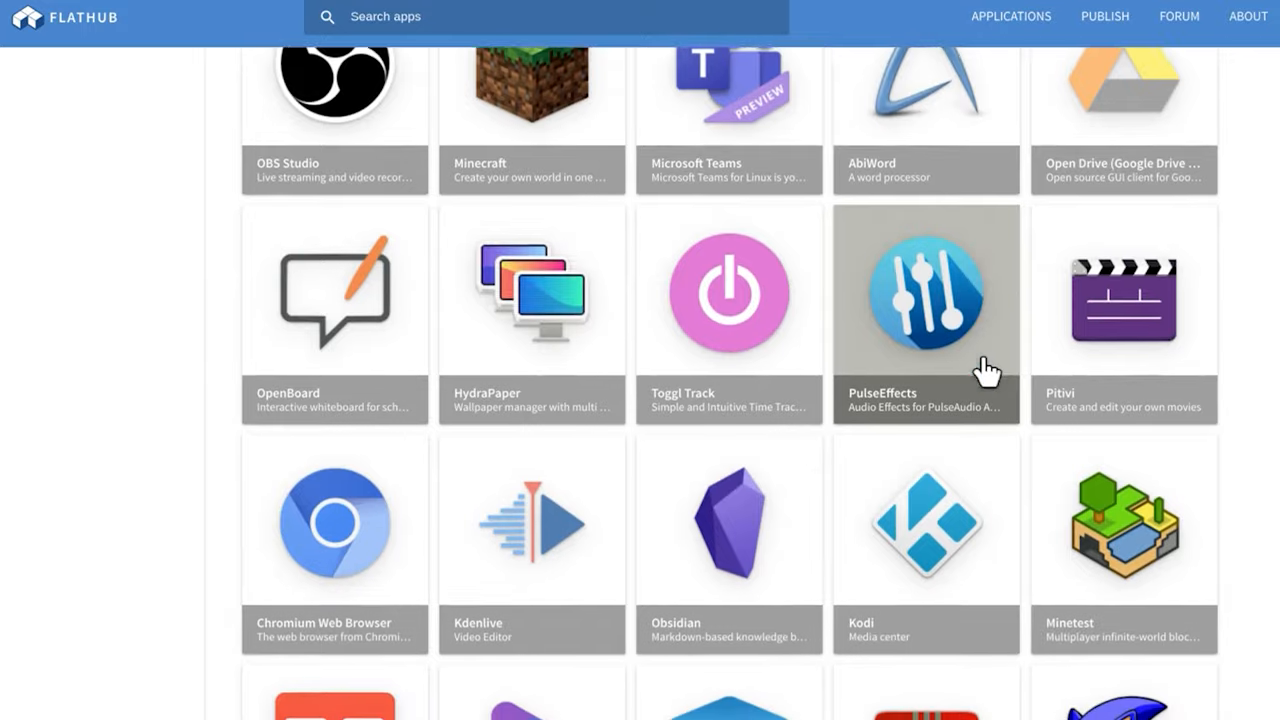
{"action": "scroll", "scroll_direction": "down", "scroll_amount": 3}
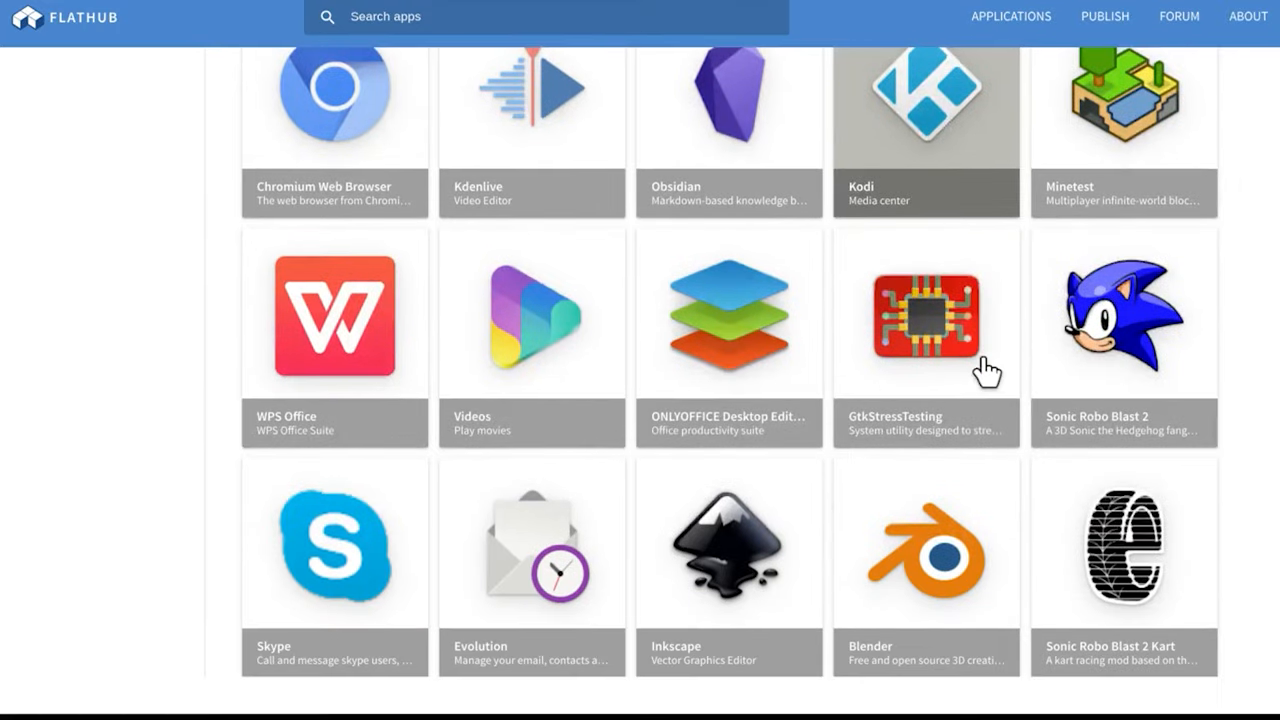
{"action": "scroll", "scroll_direction": "down", "scroll_amount": 3}
{"action": "type", "text": "se"}
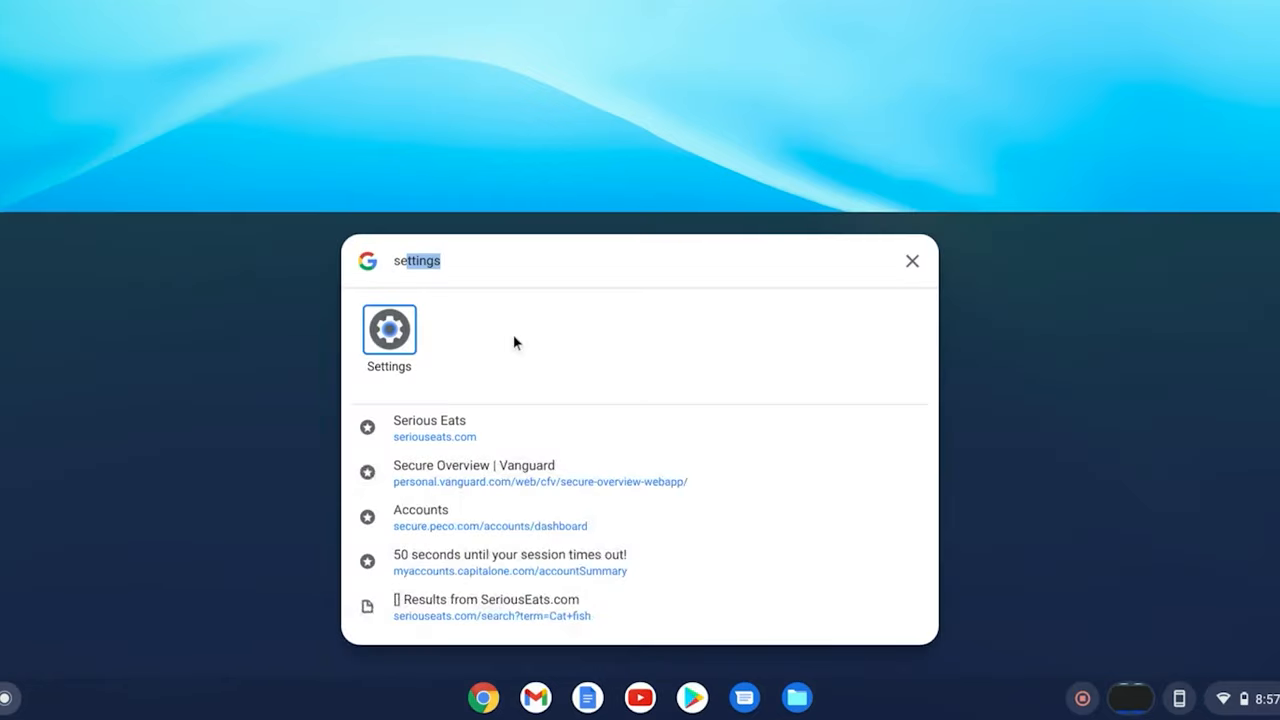
{"action": "left_click", "coordinate": [388, 329]}
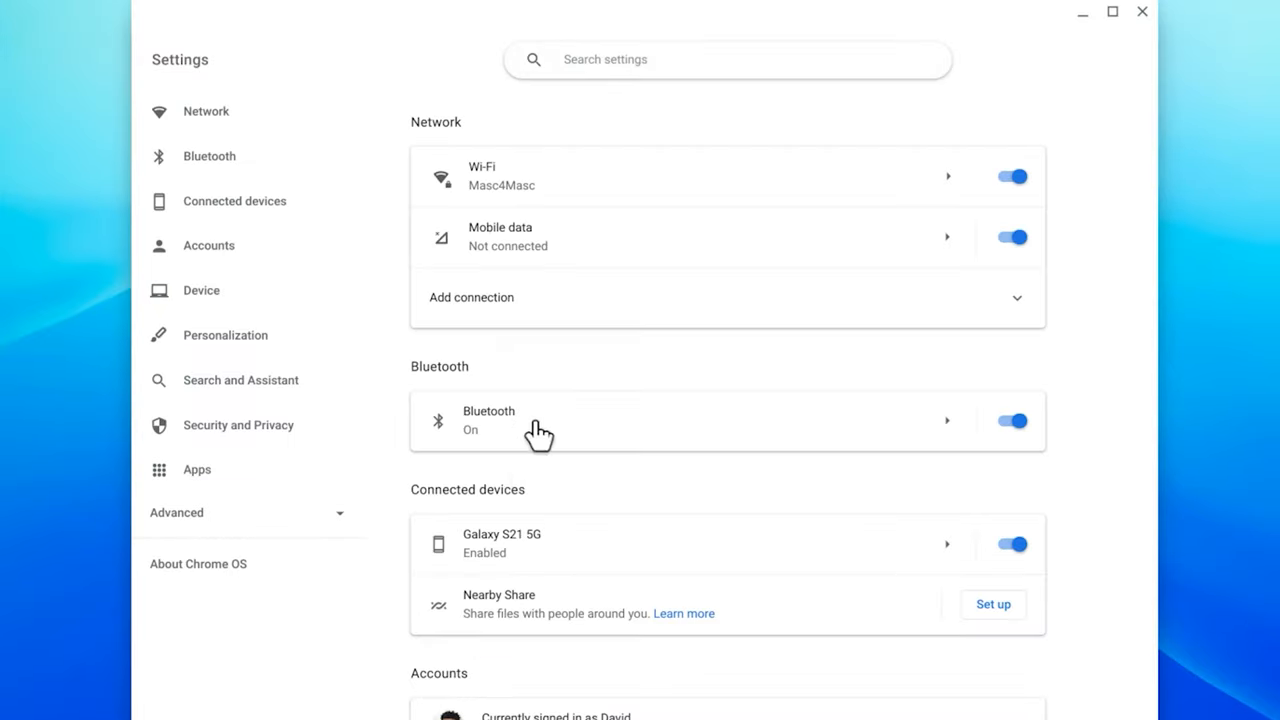
{"action": "left_click", "coordinate": [727, 59]}
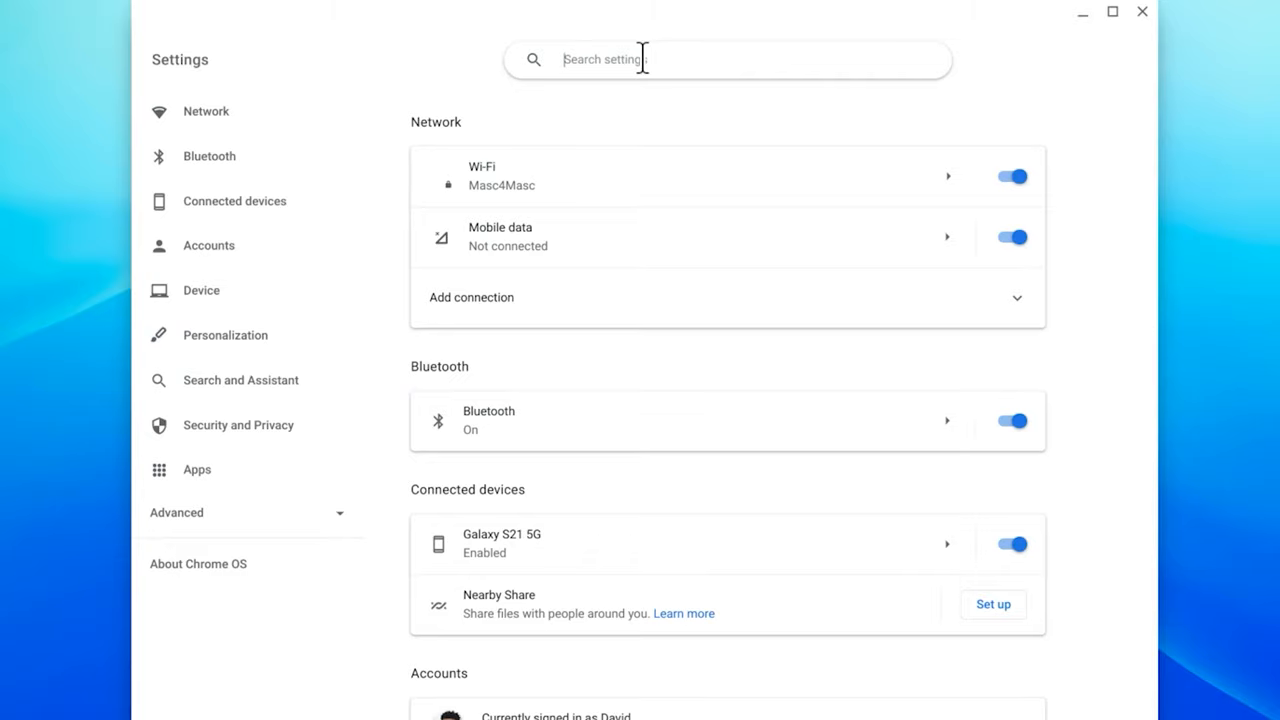
{"action": "type", "text": "linu"}
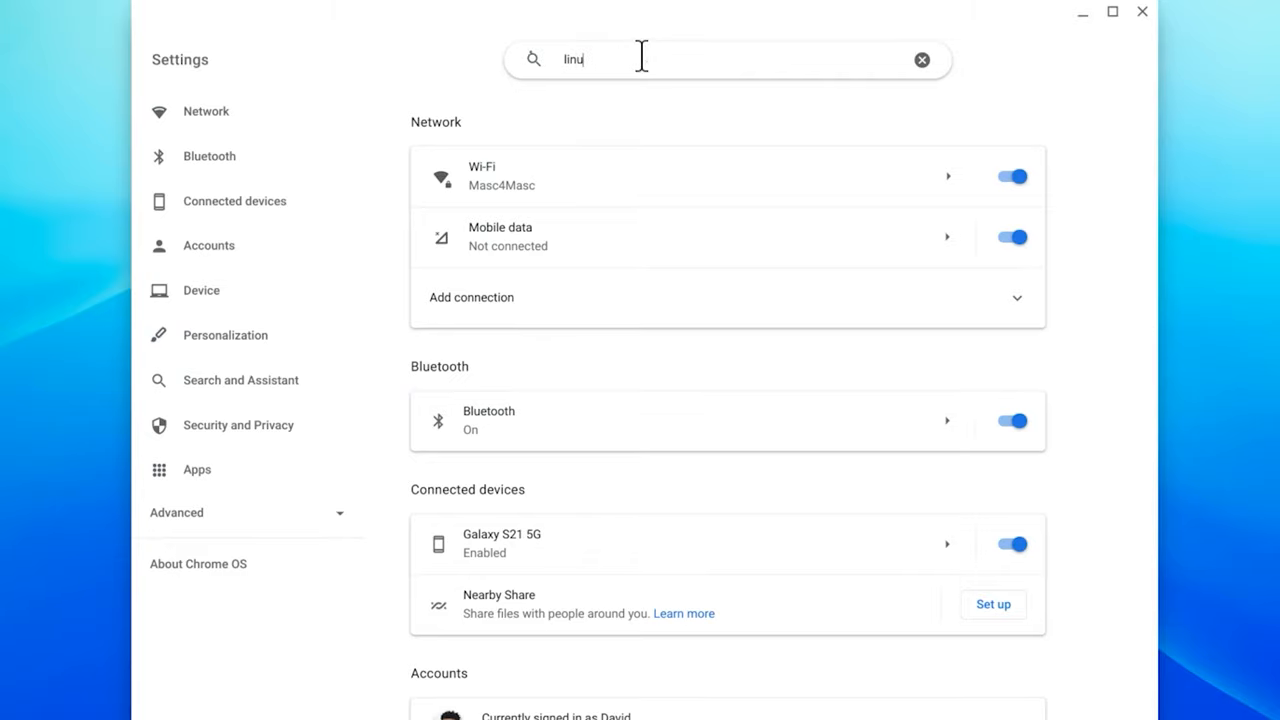
{"action": "type", "text": "x"}
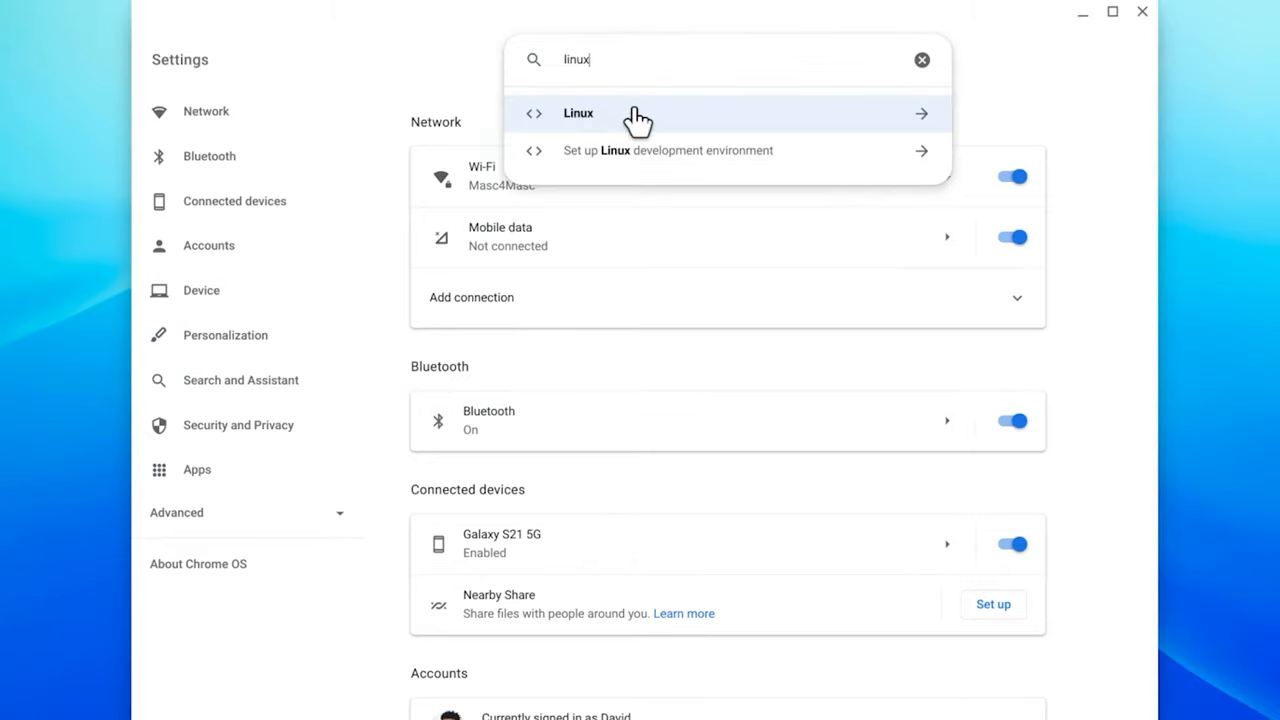
{"action": "left_click", "coordinate": [667, 150]}
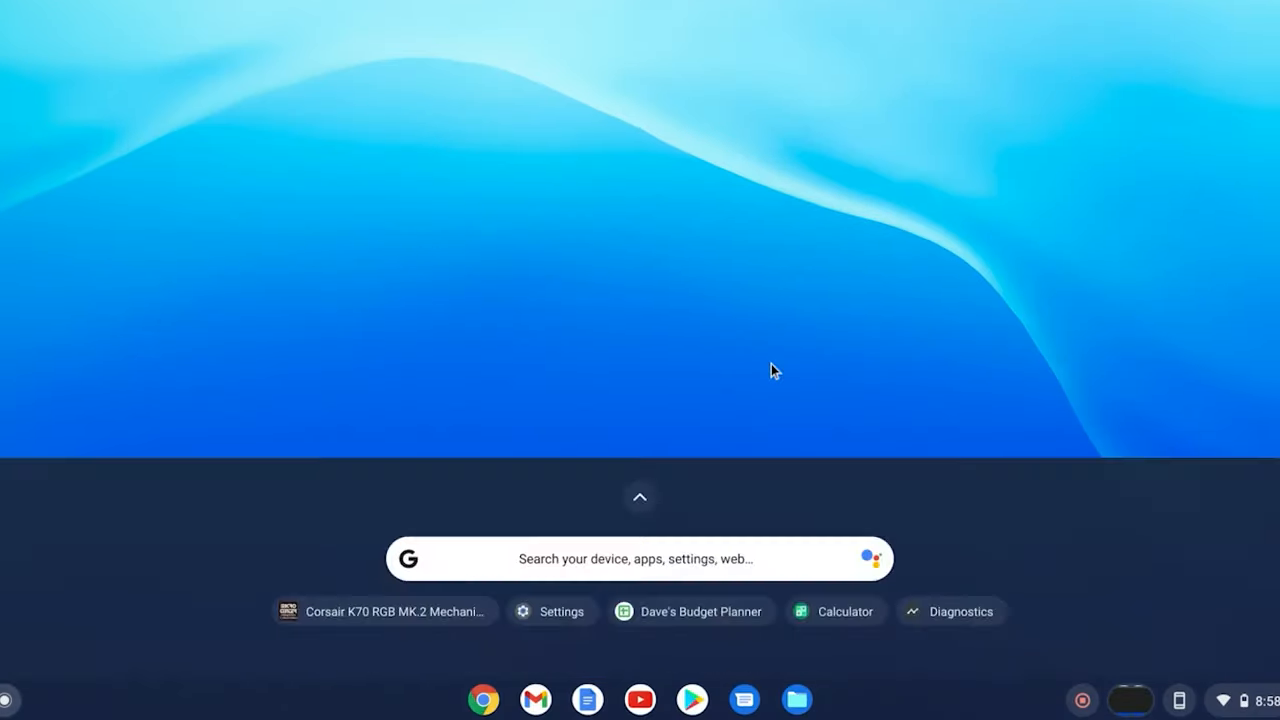
- In a Linux terminal, enter 'sudo apt install flatpak' and add the Flathub remote
{"action": "left_click", "coordinate": [639, 497]}
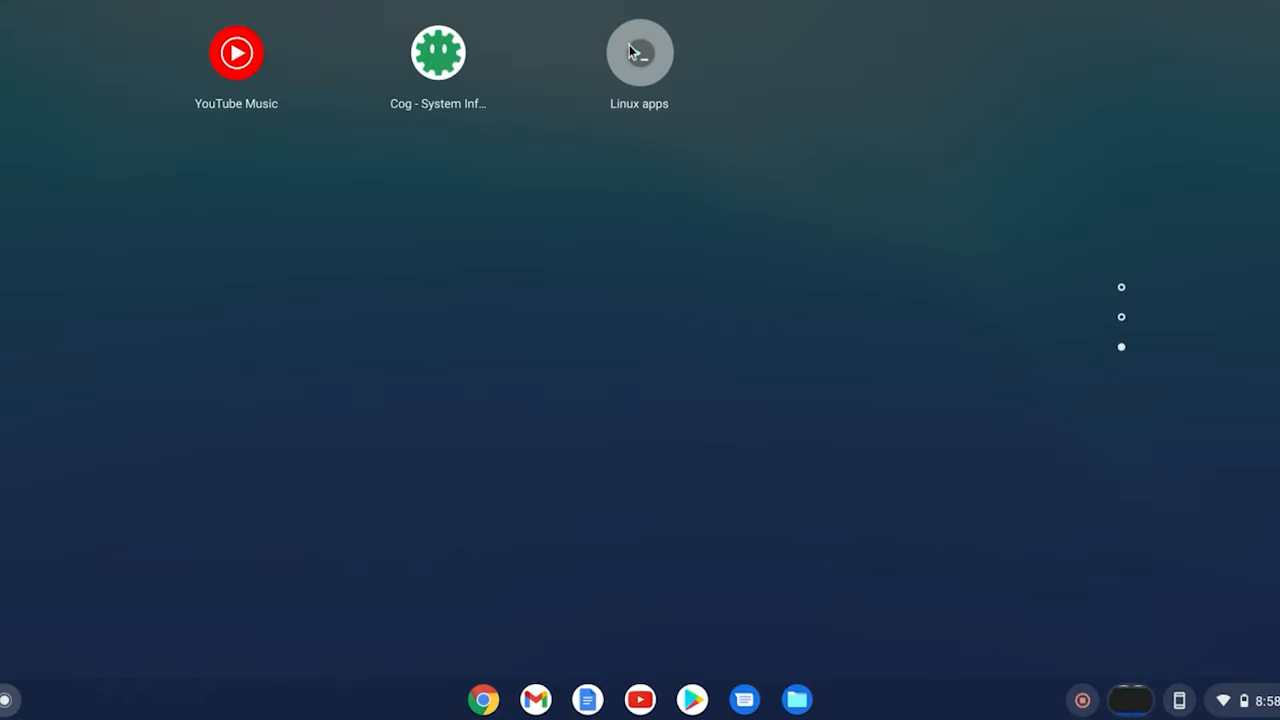
{"action": "left_click", "coordinate": [639, 52]}
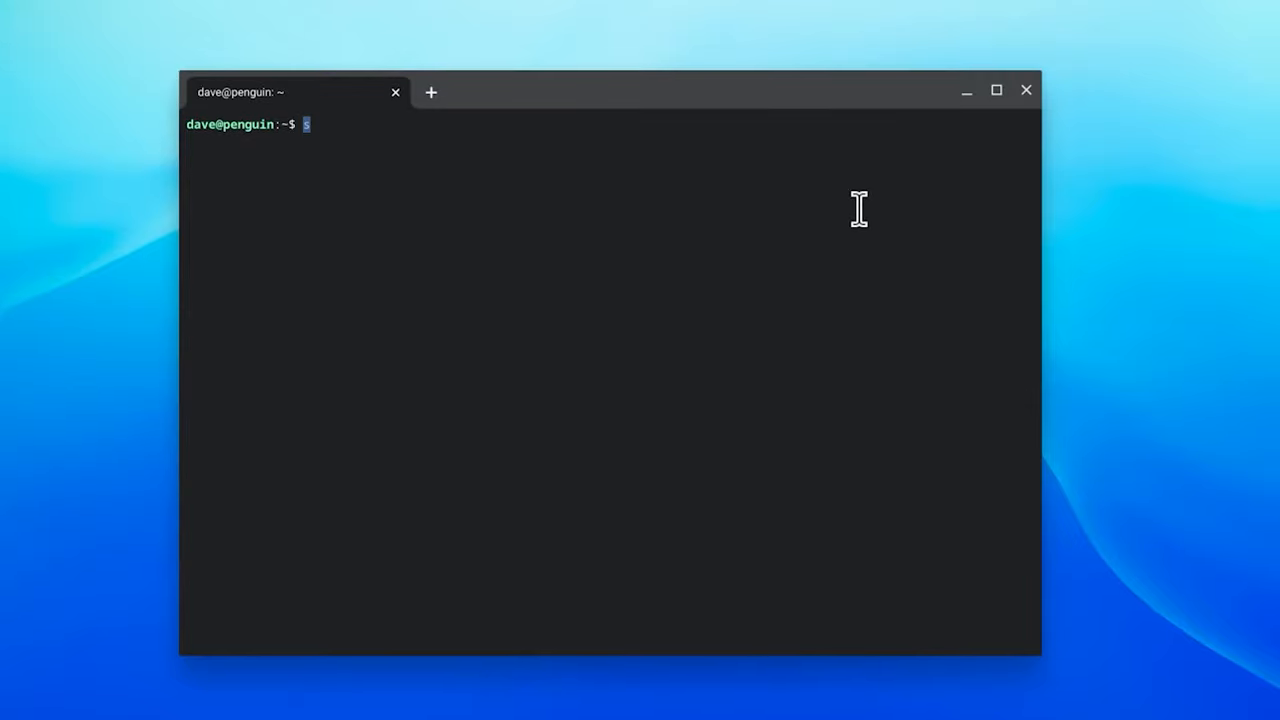
{"action": "type", "text": "sudo apt-get up"}
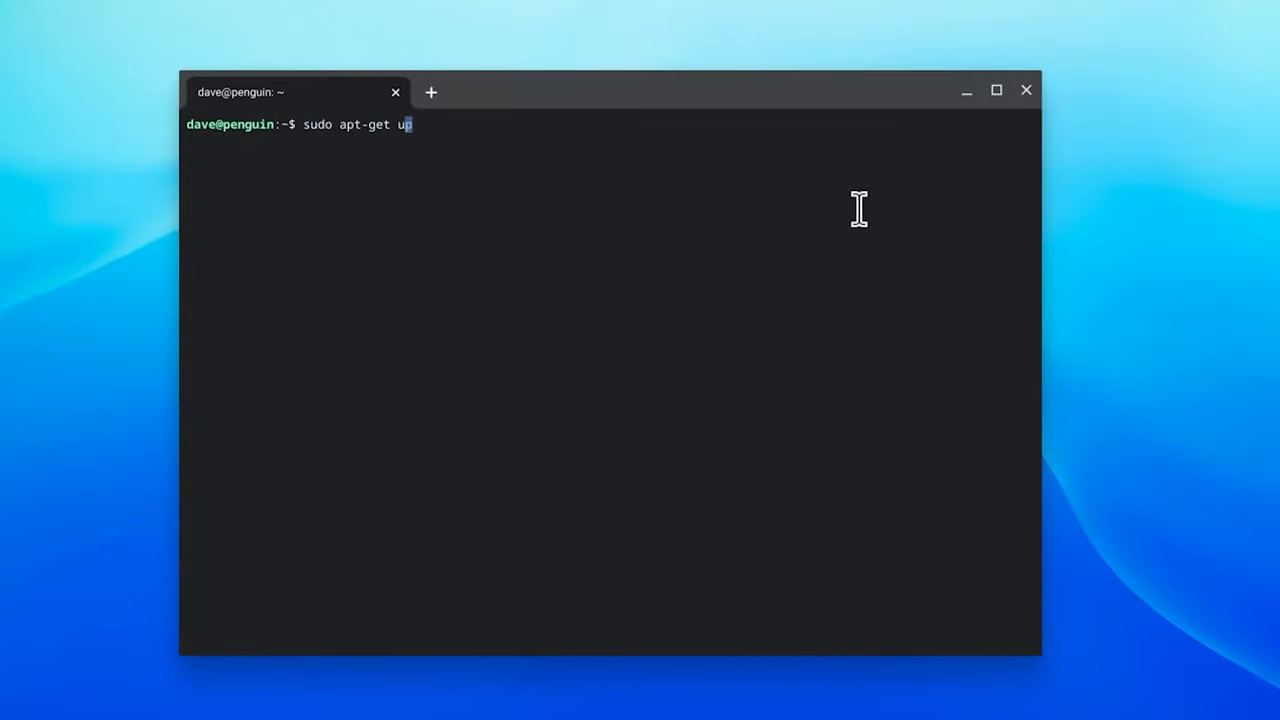
{"action": "key", "text": "Backspace"}
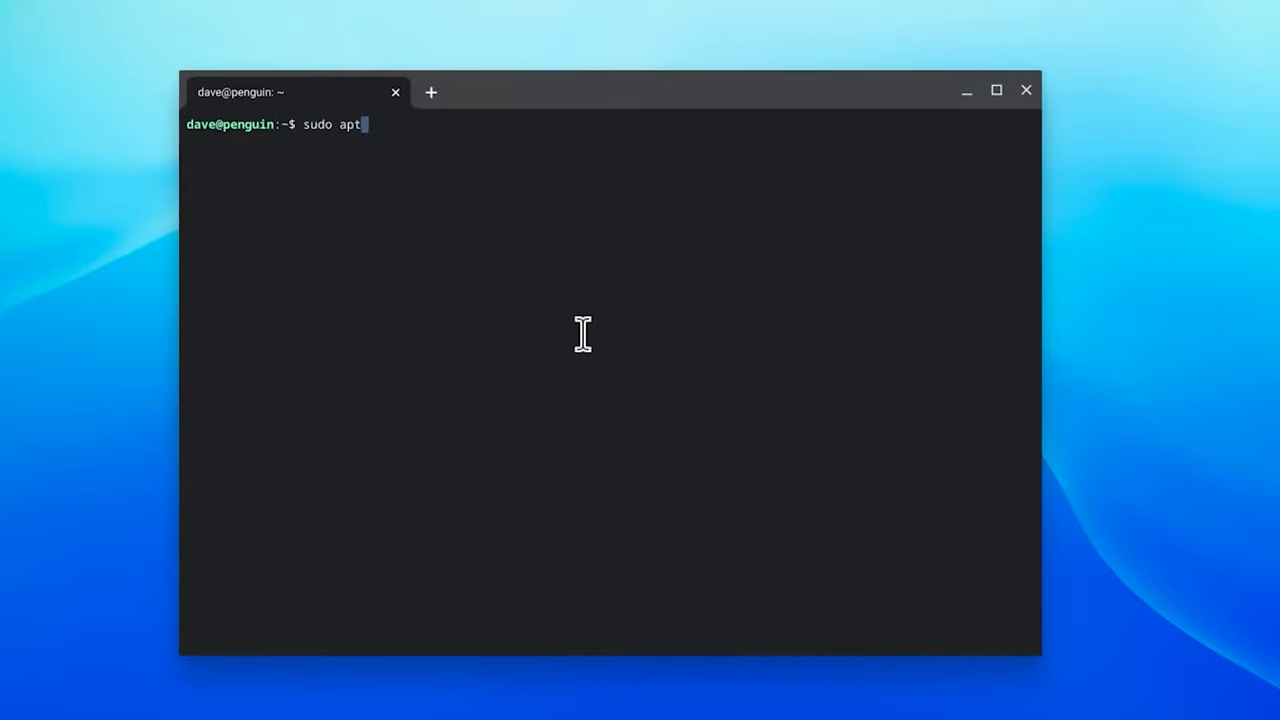
{"action": "type", "text": "install flat"}
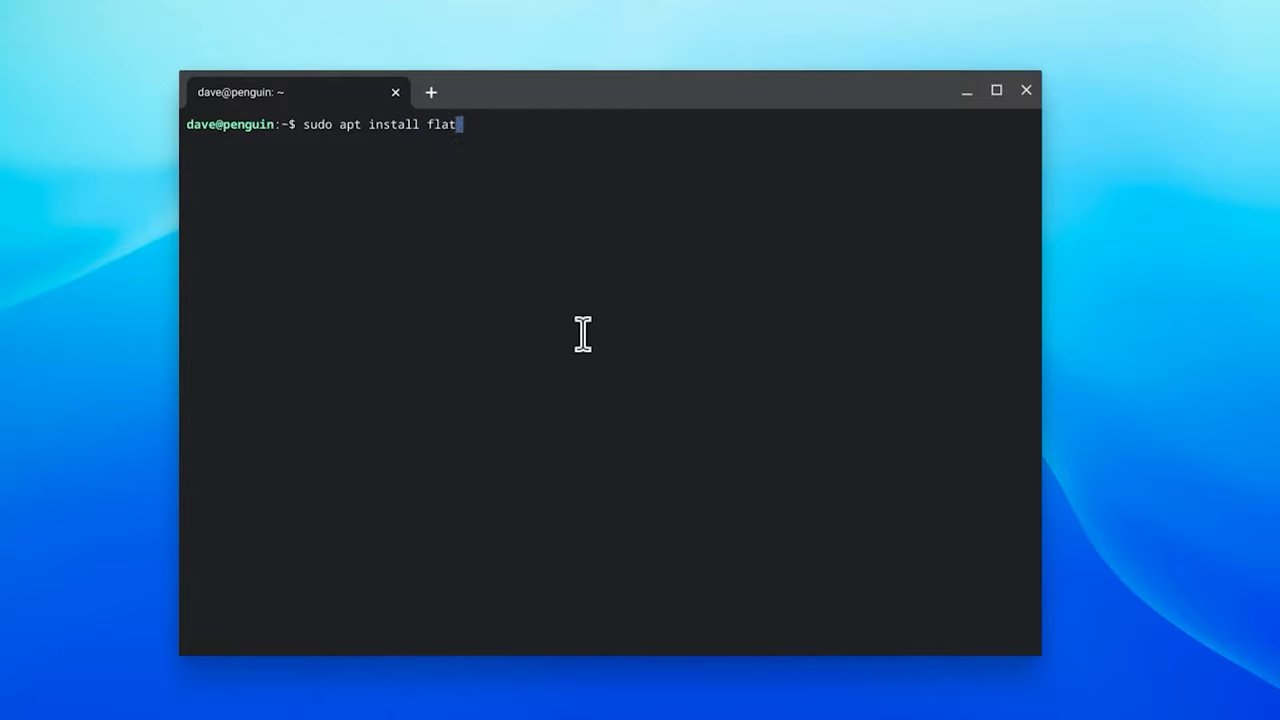
{"action": "type", "text": "pak"}
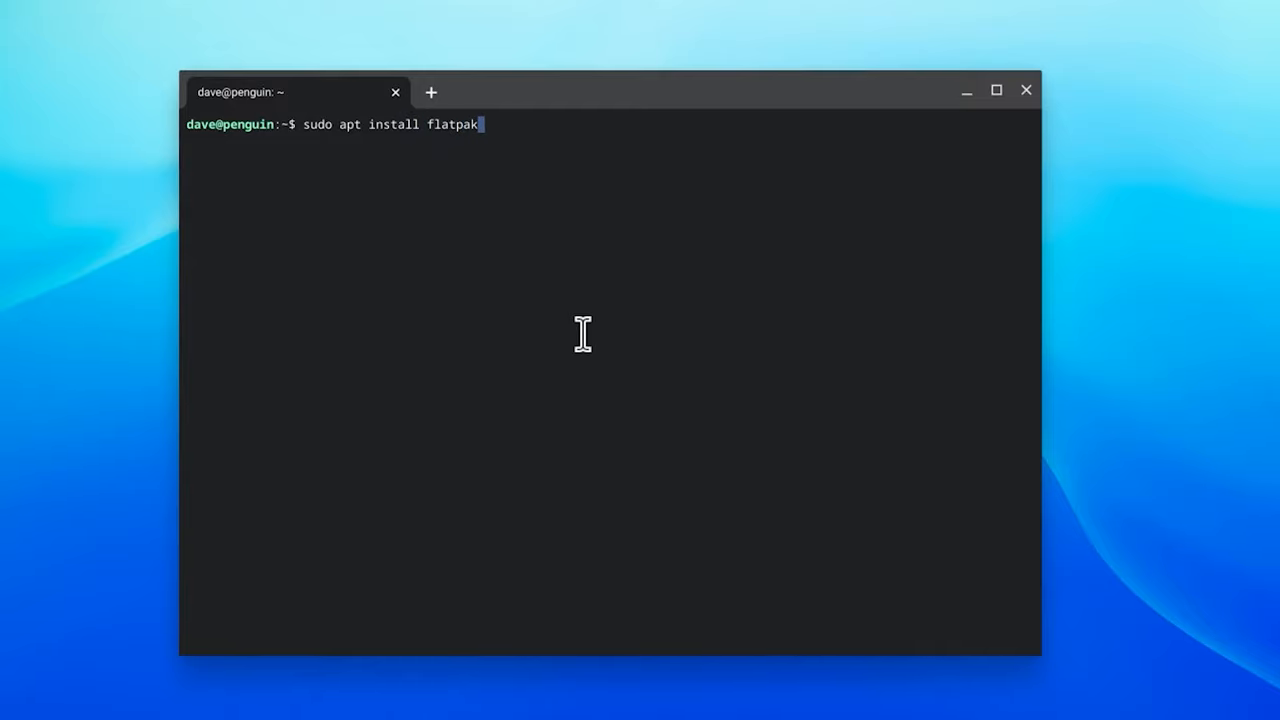
{"action": "type", "text": "flatpak --user remote-add --if-not-exists flathub https://flathub.org/repo/flathub.flatpakrepo"}
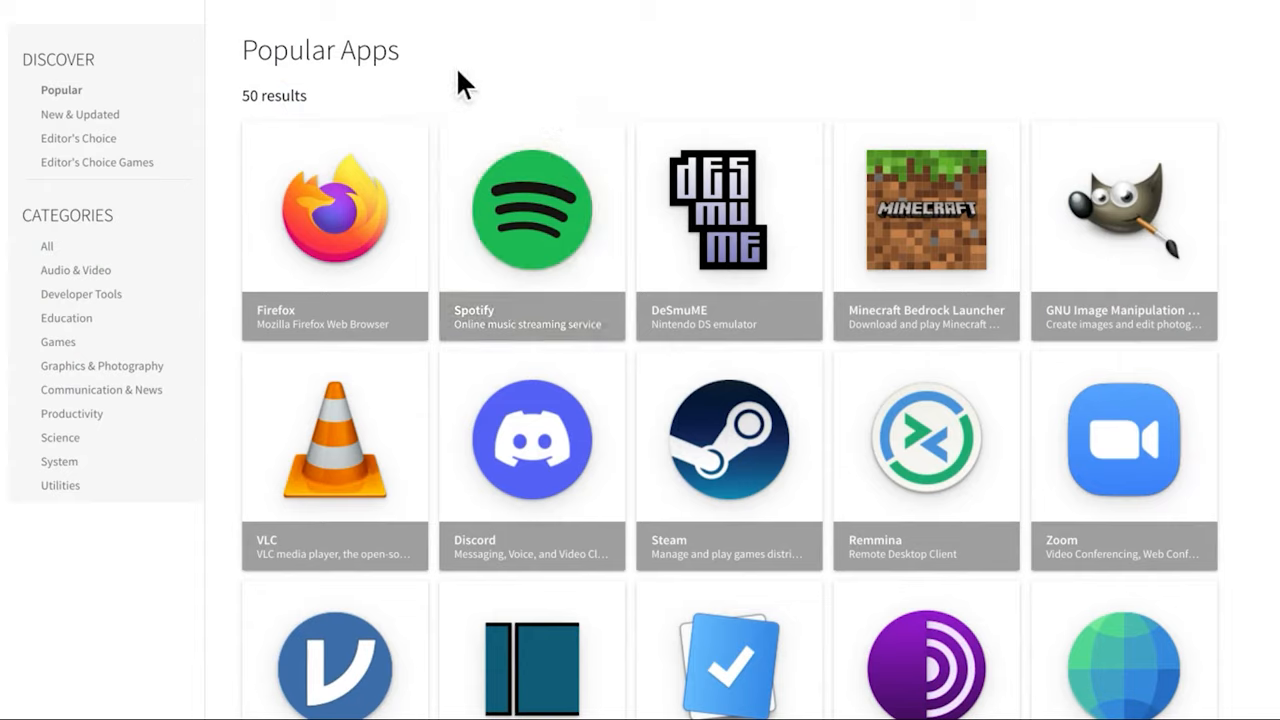
{"action": "mouse_move", "coordinate": [578, 112]}
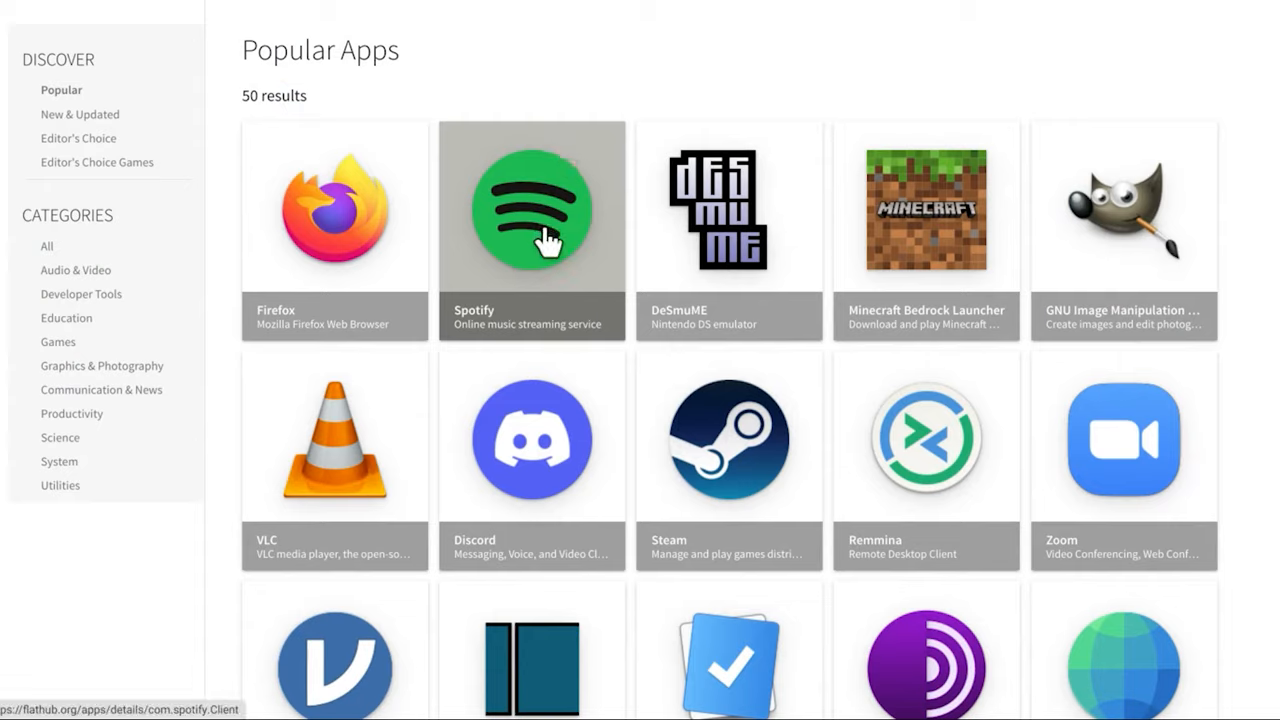
- Open Spotify's Flathub page and download its com.spotify.Client.flatpakref install file
{"action": "left_click", "coordinate": [531, 230]}
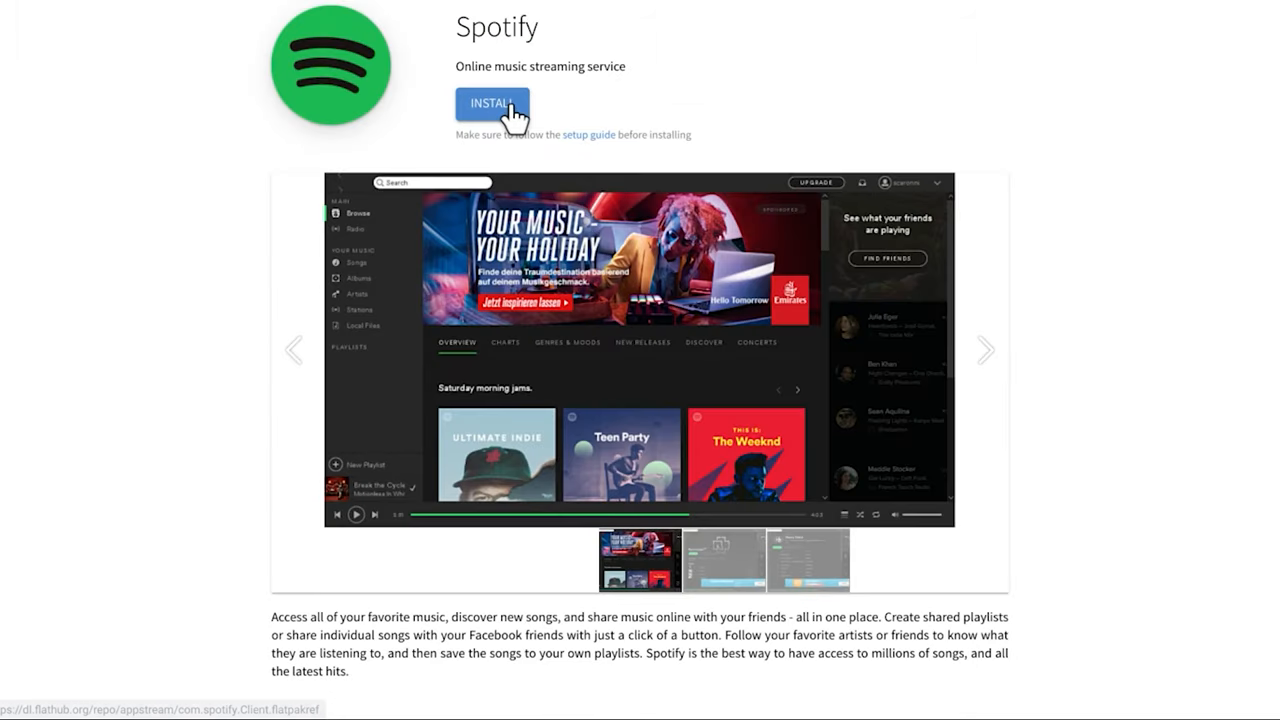
{"action": "left_click", "coordinate": [492, 104]}
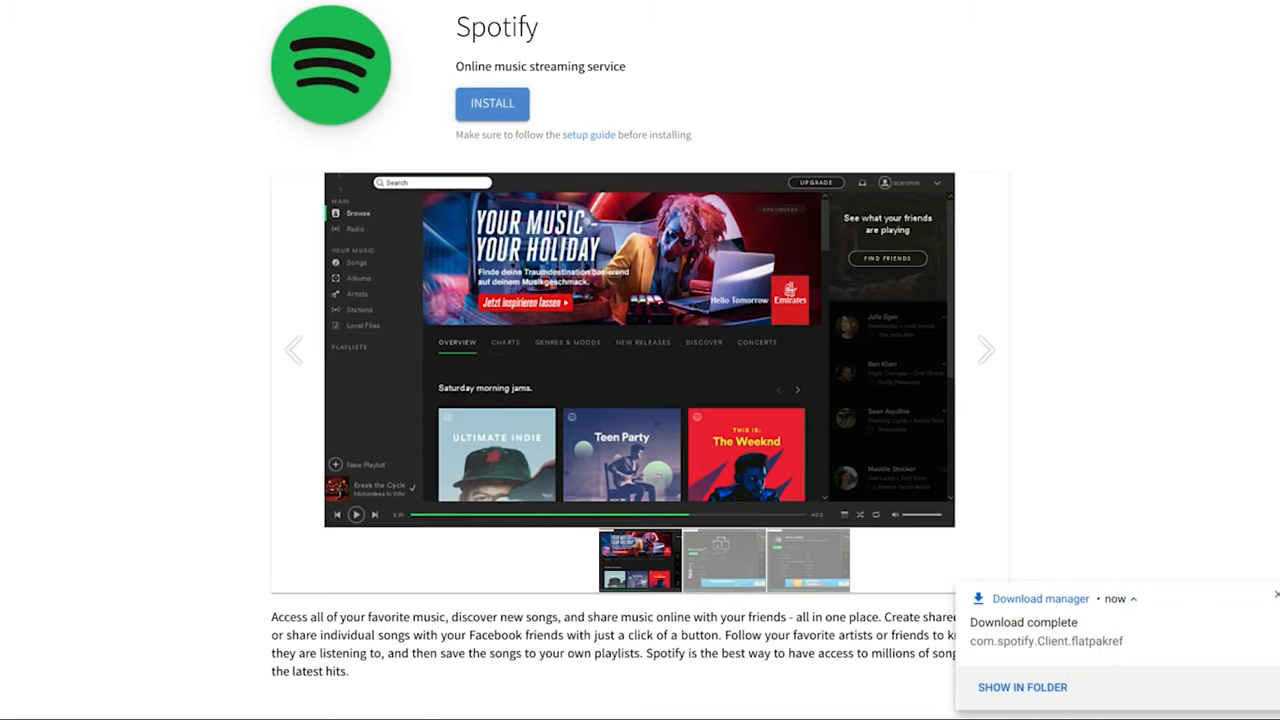
- Select the 'flatpak install flathub com.spotify.Client' line under Command line instructions
{"action": "scroll", "scroll_direction": "down", "scroll_amount": 3}
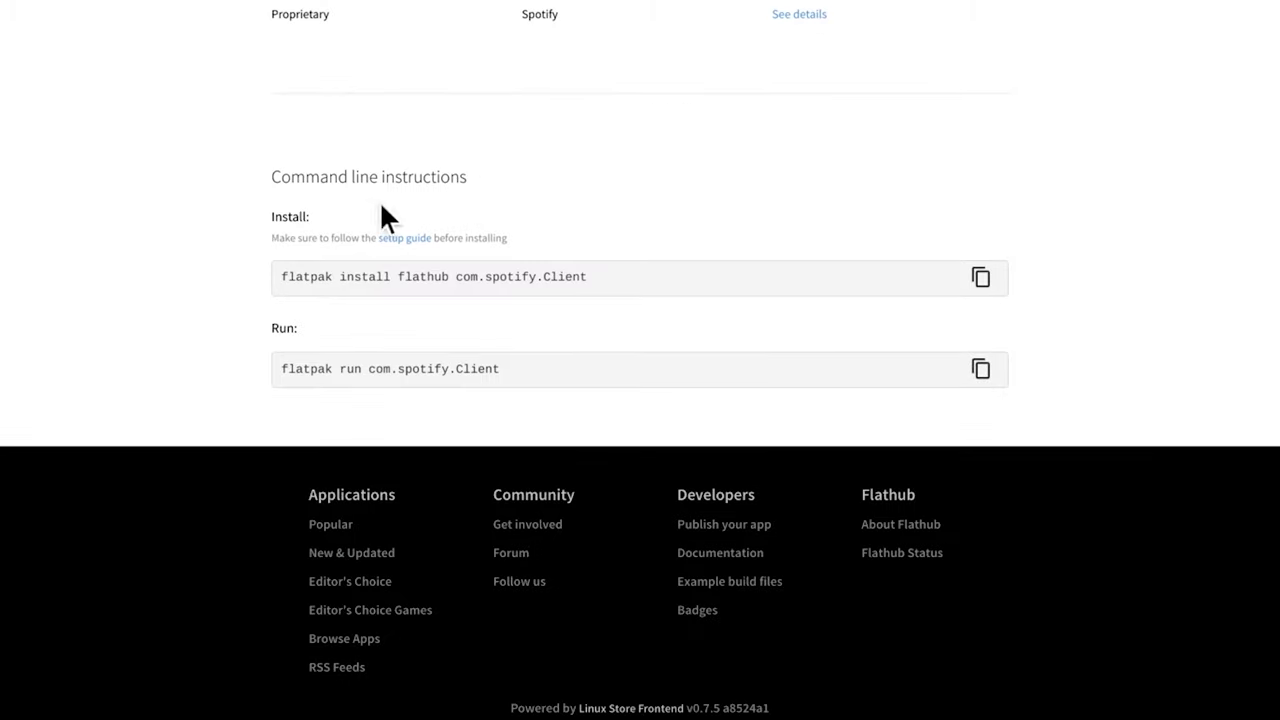
{"action": "mouse_move", "coordinate": [438, 283]}
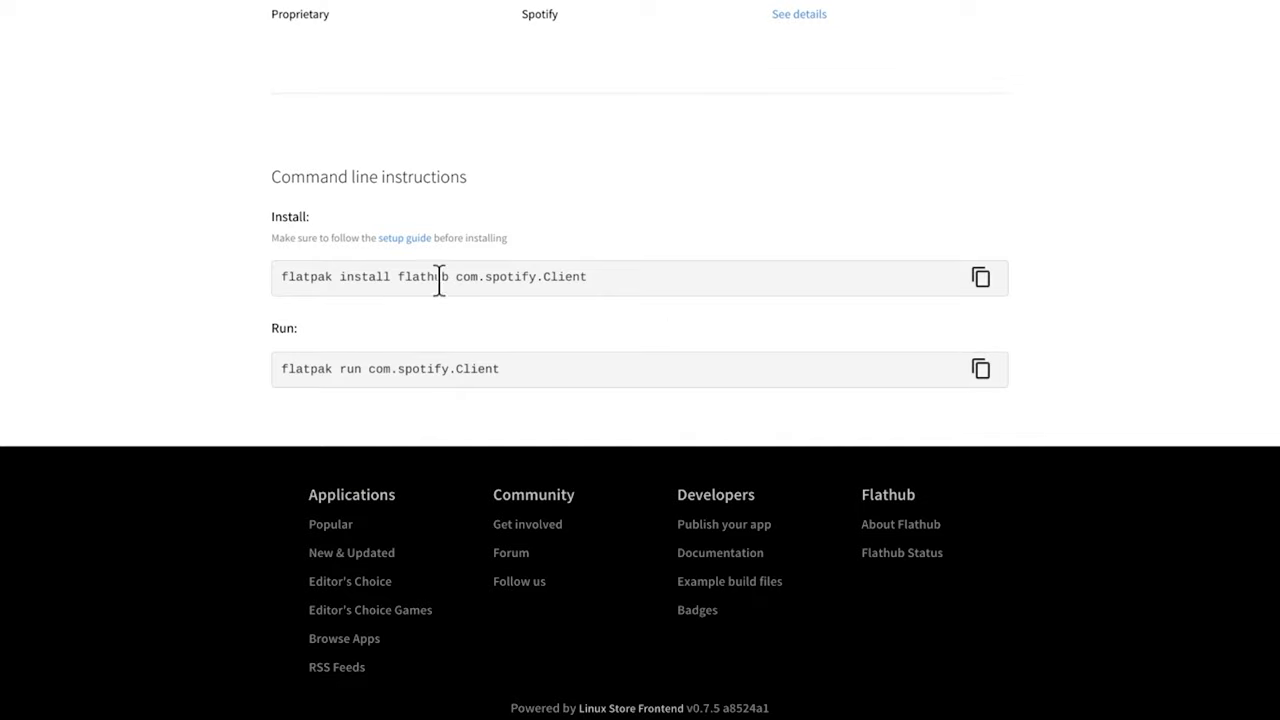
{"action": "left_click", "coordinate": [981, 277]}
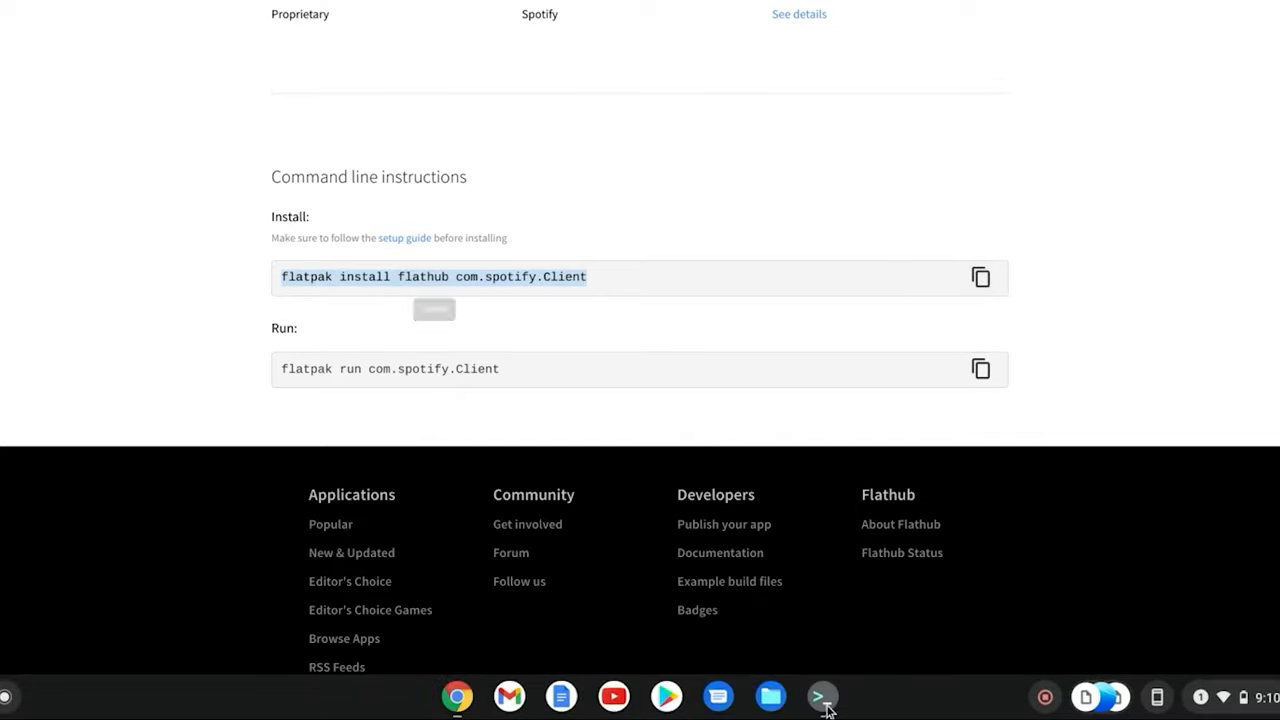
- Run 'flatpak install flathub com.spotify.Client' in the Linux terminal
{"action": "left_click", "coordinate": [822, 696]}
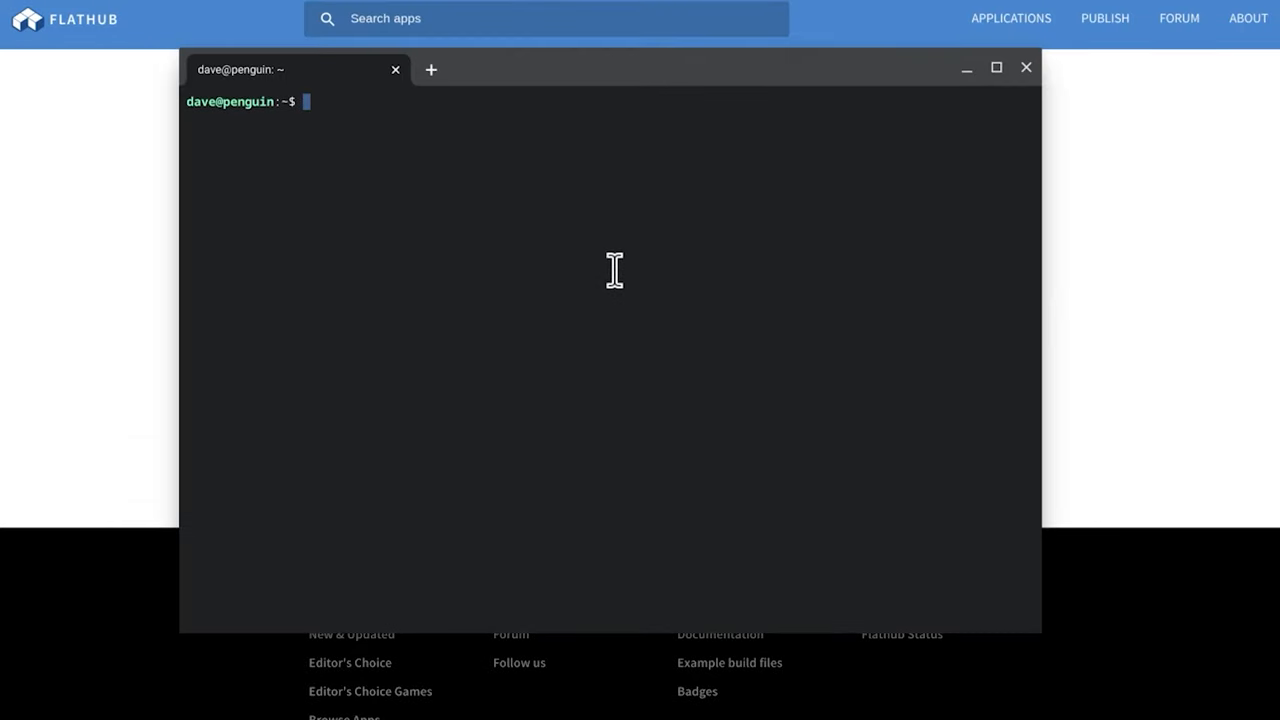
{"action": "type", "text": "flatpak install flathub com.spotify.Client"}
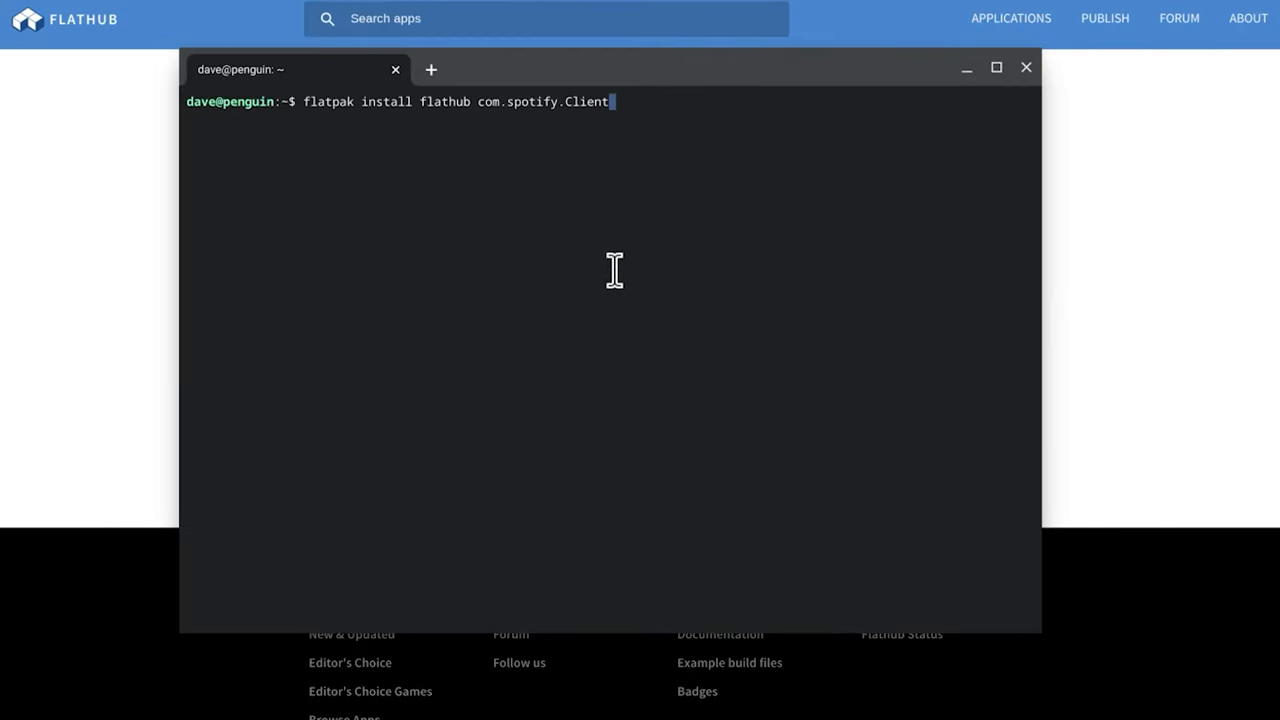
{"action": "key", "text": "Return"}
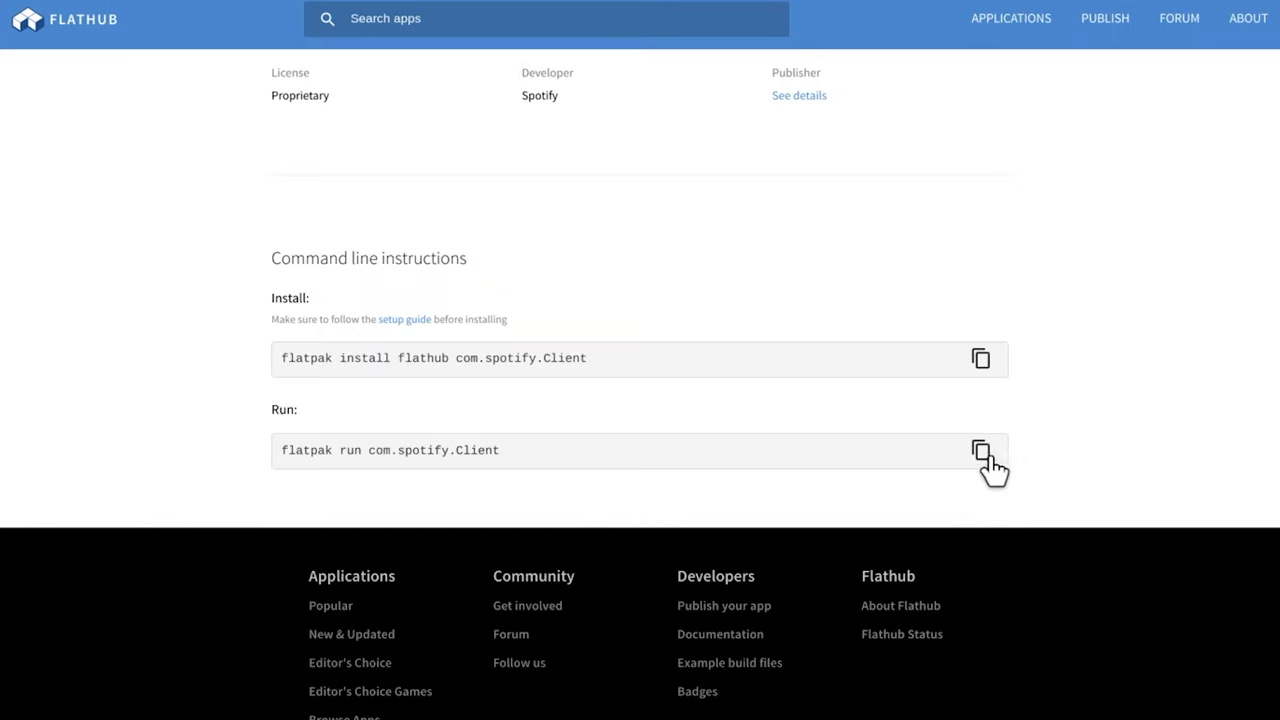
- Copy Spotify's run command from Flathub, then minimize the terminal
{"action": "left_click", "coordinate": [981, 450]}
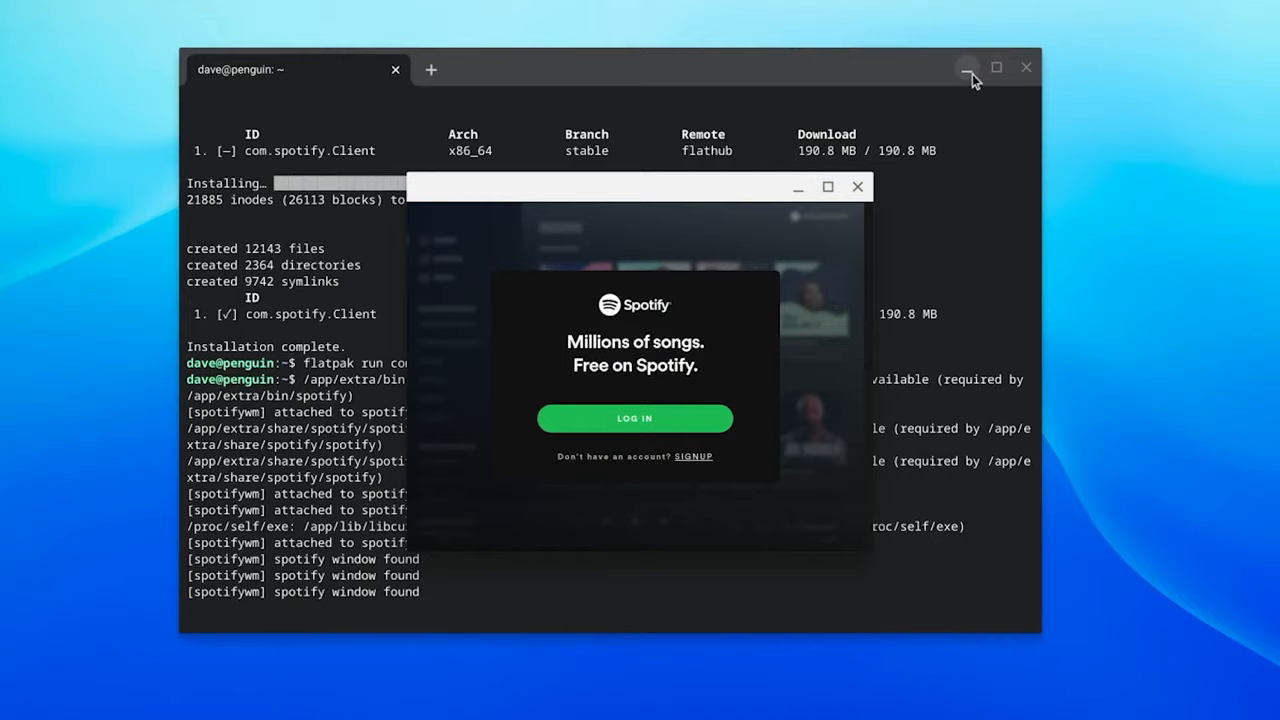
{"action": "left_click", "coordinate": [967, 68]}
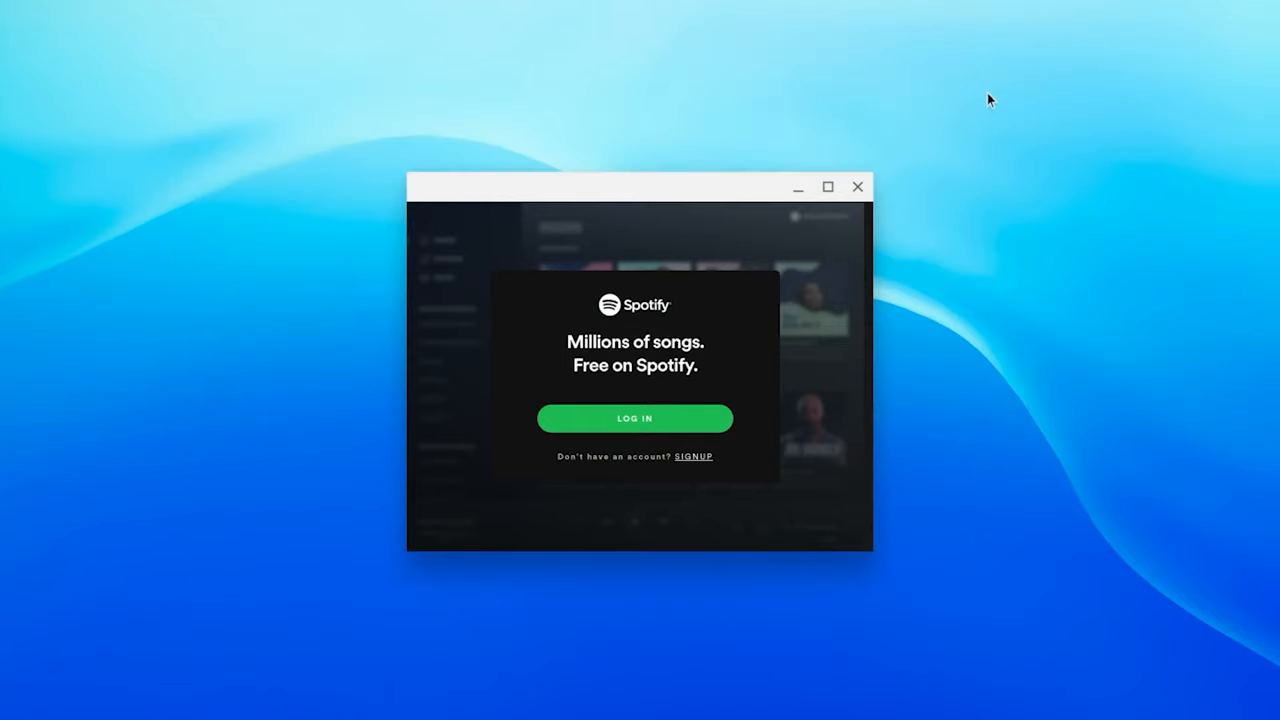